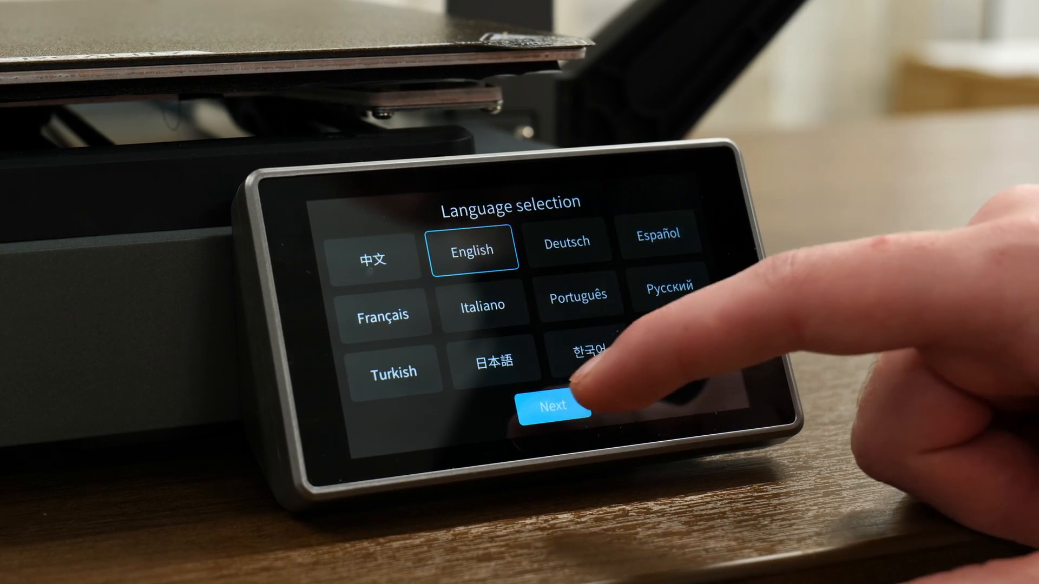
- Continue with English, agree to the privacy policy and skip the Wi-Fi network connection
{"action": "left_click", "coordinate": [559, 406]}
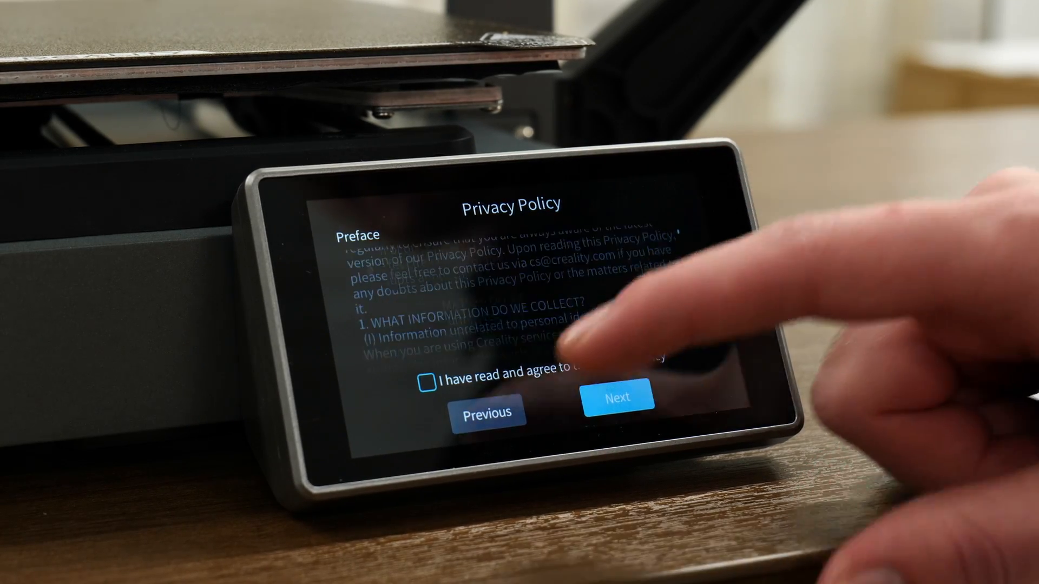
{"action": "left_click", "coordinate": [429, 382]}
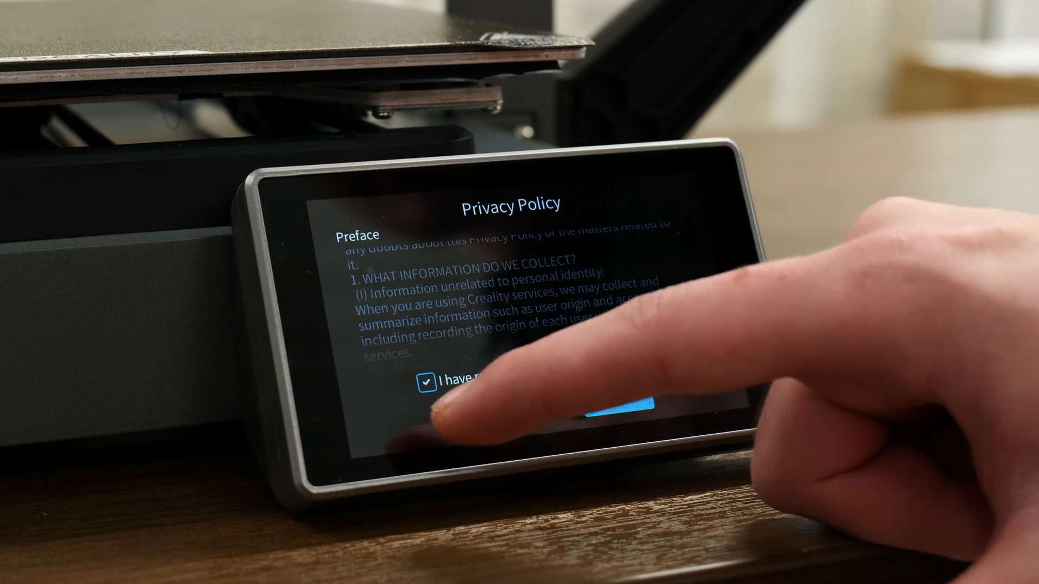
{"action": "left_click", "coordinate": [616, 399]}
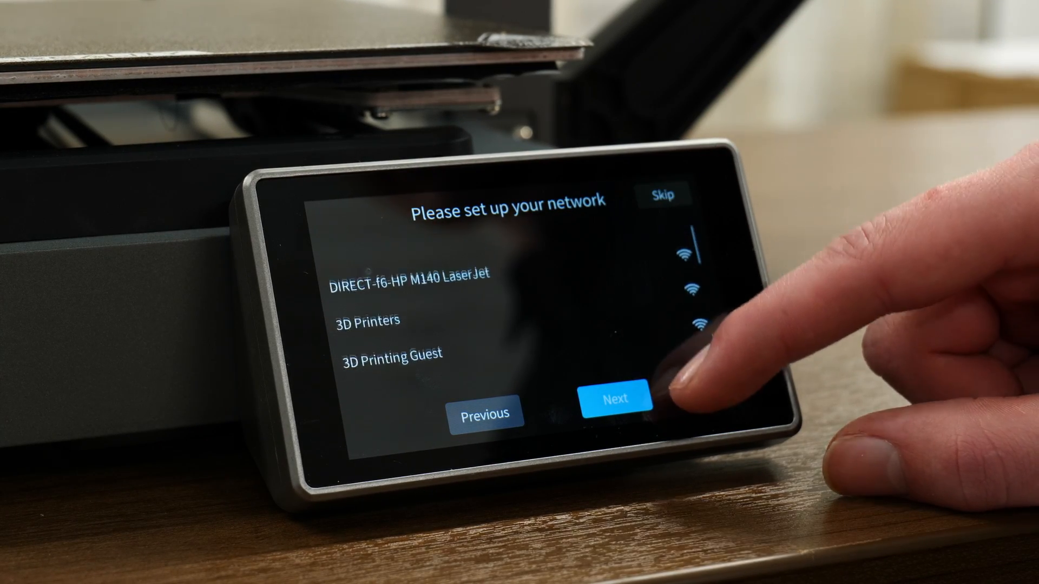
{"action": "left_click", "coordinate": [614, 398]}
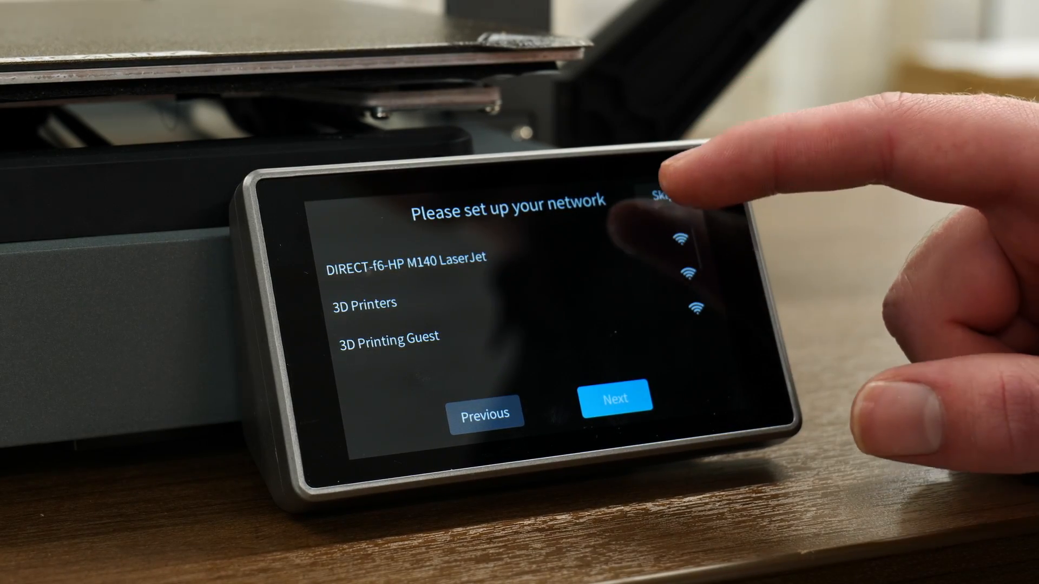
{"action": "left_click", "coordinate": [612, 397]}
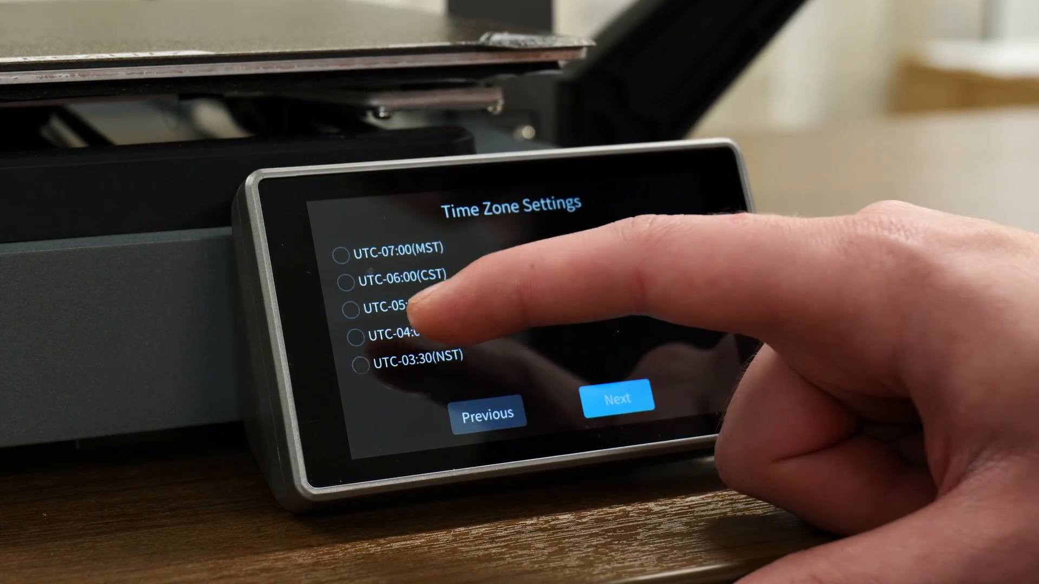
- Set the time zone to UTC-05:00(EST) and confirm it
{"action": "left_click", "coordinate": [363, 306]}
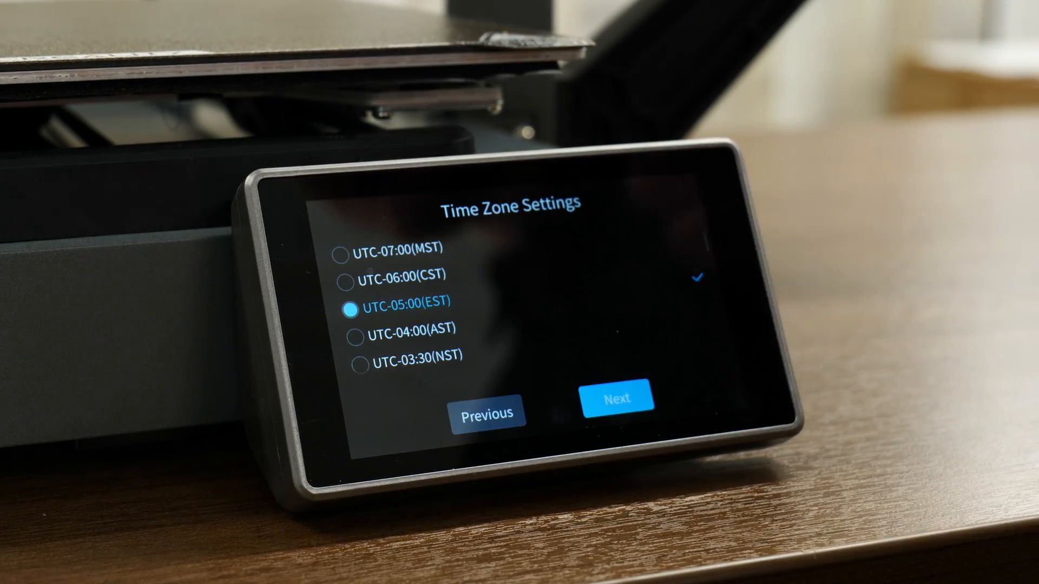
{"action": "left_click", "coordinate": [616, 398]}
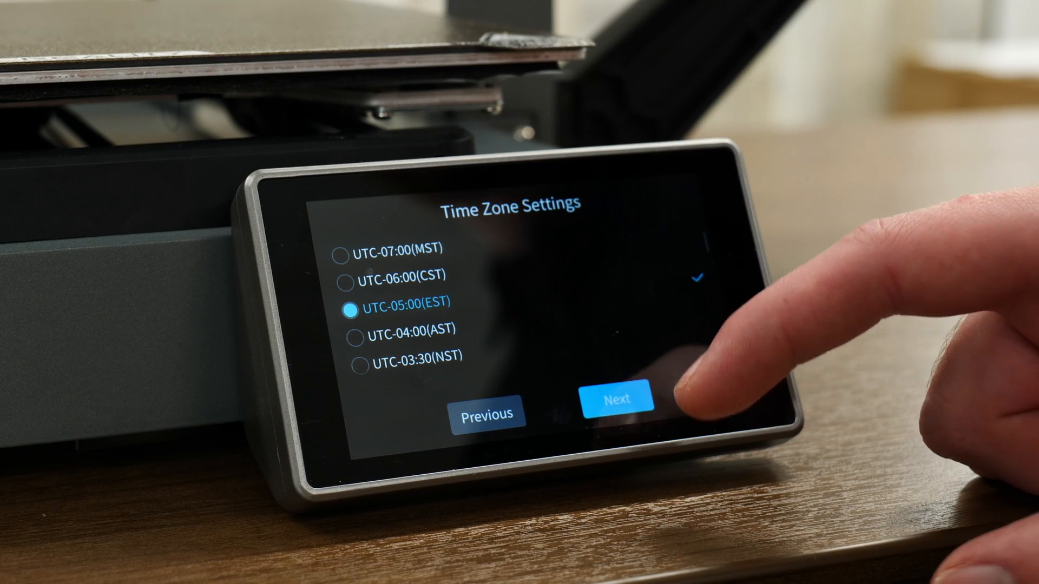
{"action": "left_click", "coordinate": [615, 399]}
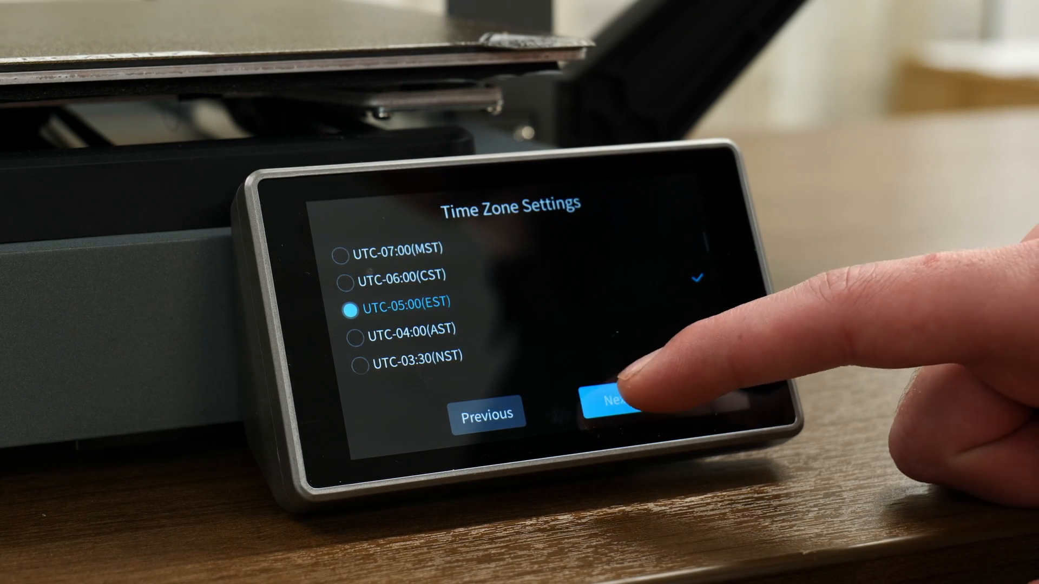
{"action": "left_click", "coordinate": [617, 399]}
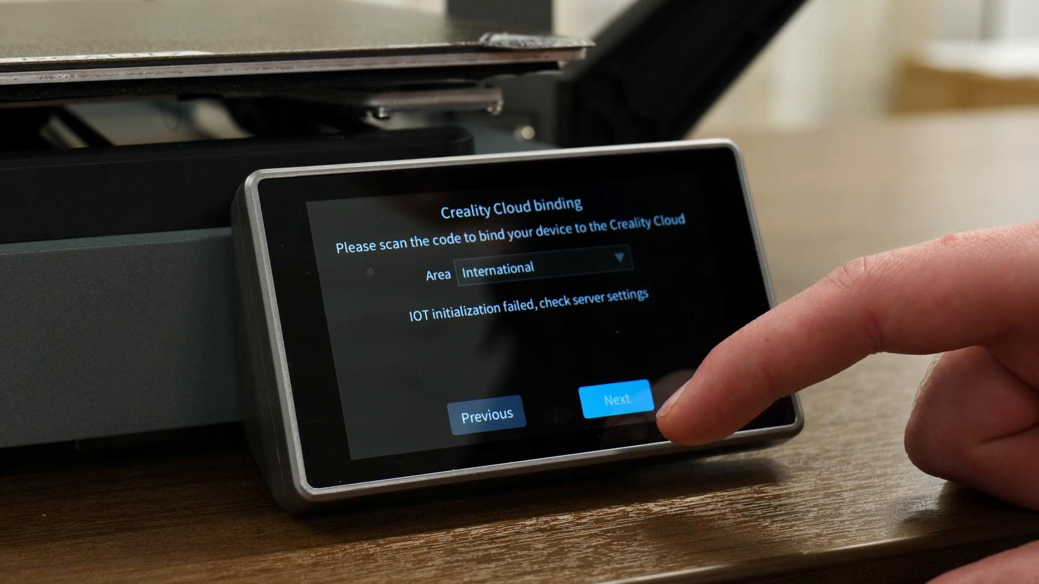
- Keep International as the Creality Cloud region and continue to the self-check
{"action": "left_click", "coordinate": [541, 265]}
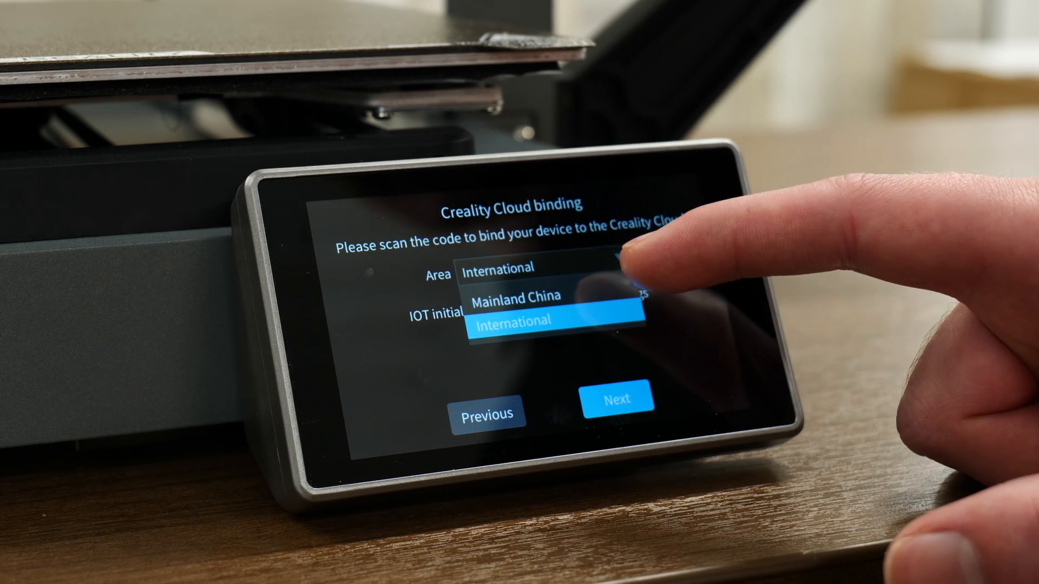
{"action": "left_click", "coordinate": [555, 321]}
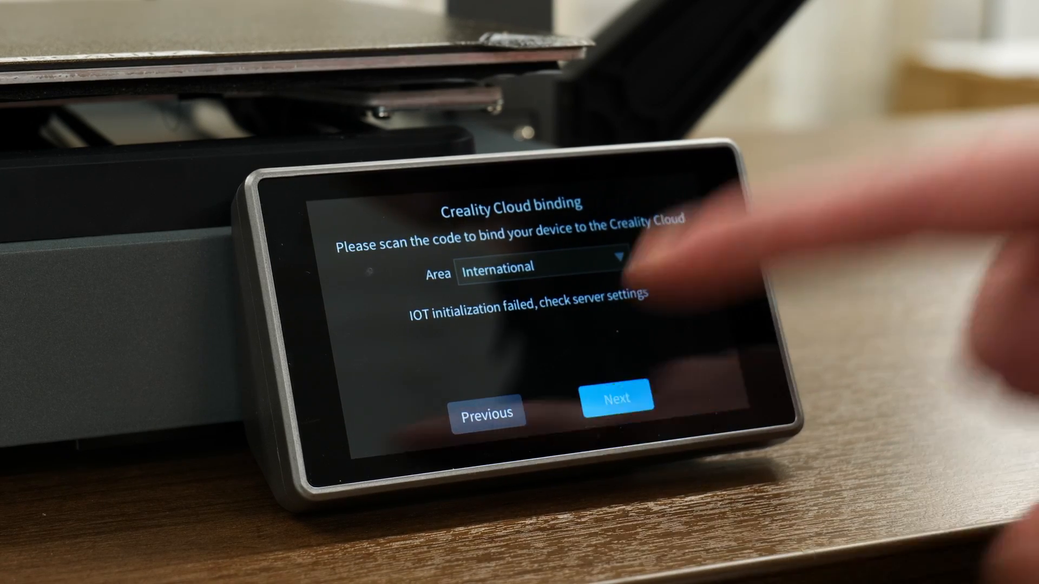
{"action": "left_click", "coordinate": [619, 398]}
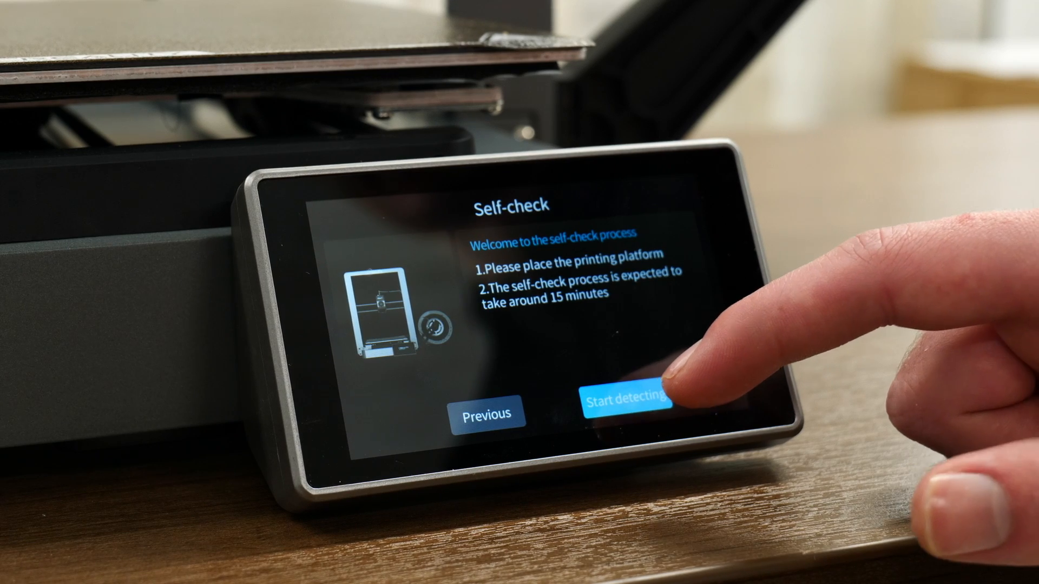
- Leave cloud binding, run the printer self-check and acknowledge its completion
{"action": "left_click", "coordinate": [623, 402]}
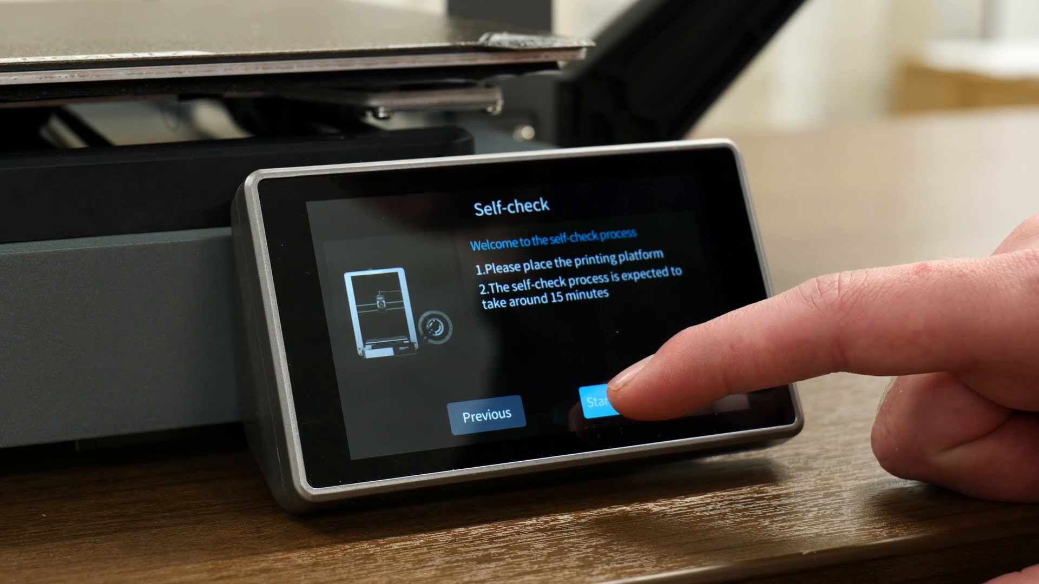
{"action": "left_click", "coordinate": [604, 402]}
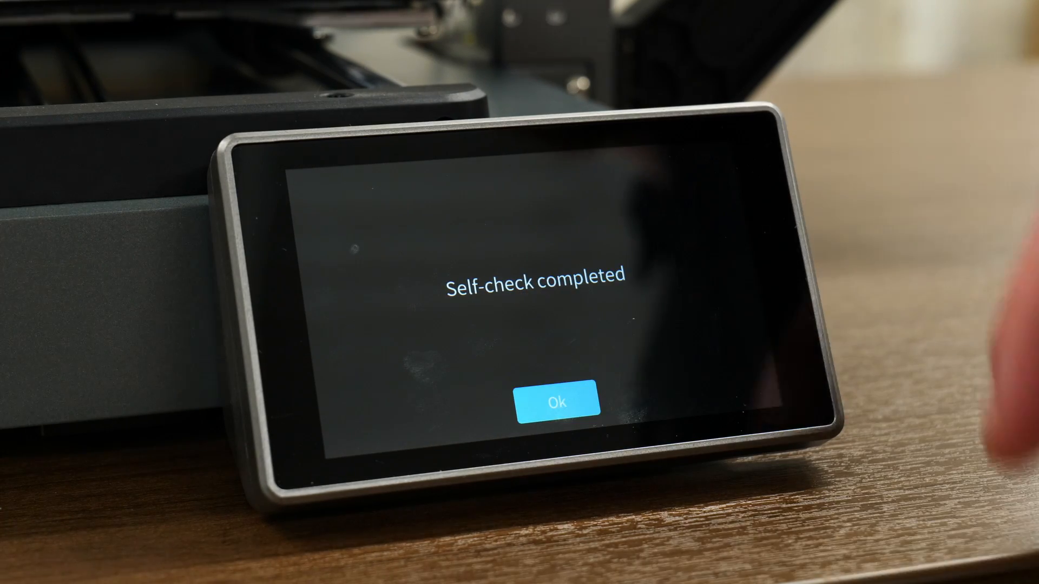
{"action": "left_click", "coordinate": [557, 401]}
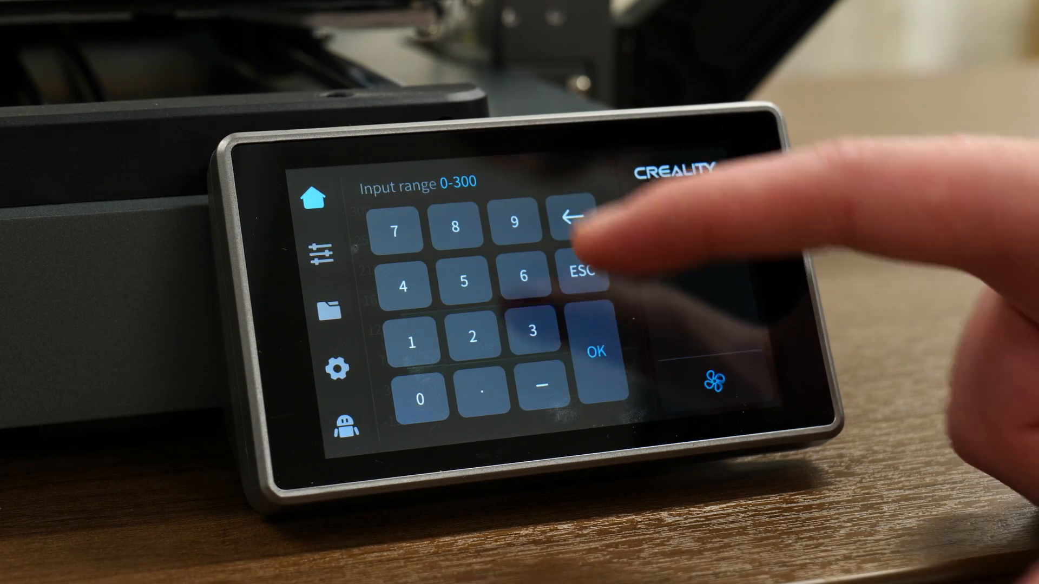
- Cancel the nozzle and bed temperature entry pads, then reach the fan cooling controls
{"action": "left_click", "coordinate": [594, 352]}
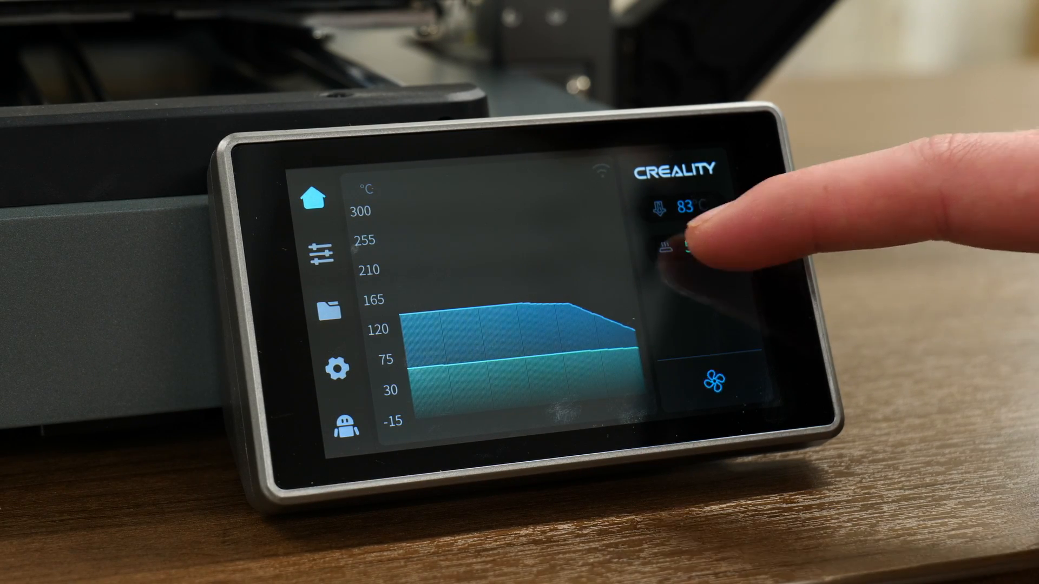
{"action": "left_click", "coordinate": [675, 249]}
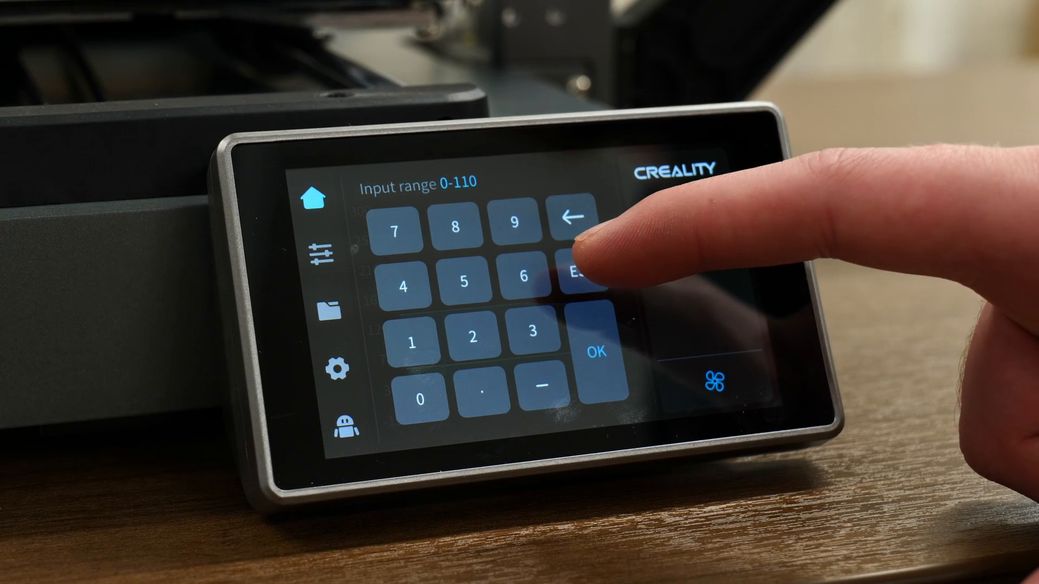
{"action": "left_click", "coordinate": [593, 352]}
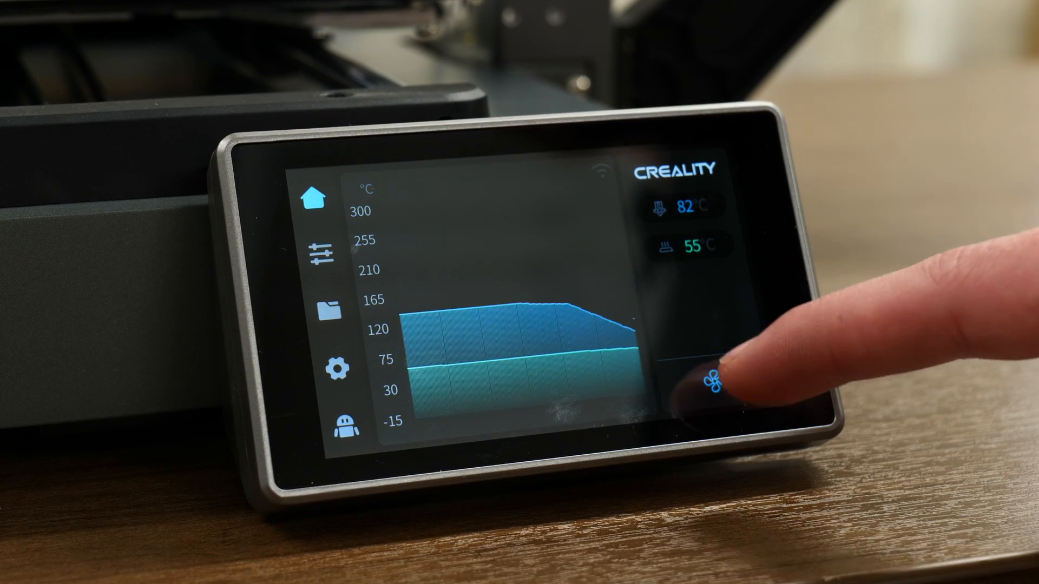
{"action": "left_click", "coordinate": [712, 381]}
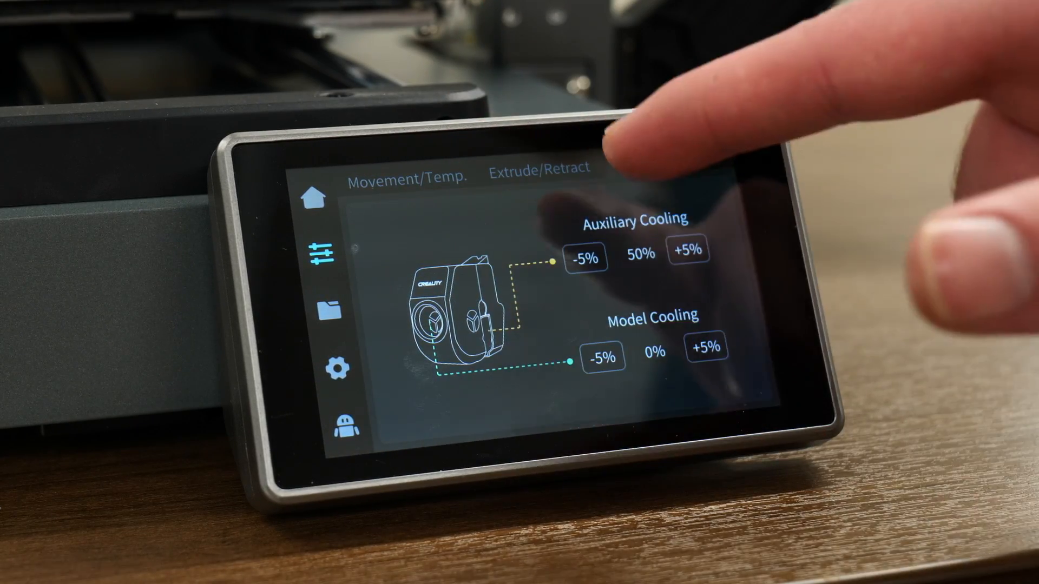
- Visit the Extrude/Retract controls and return to the Movement/Temp. jog screen
{"action": "left_click", "coordinate": [539, 170]}
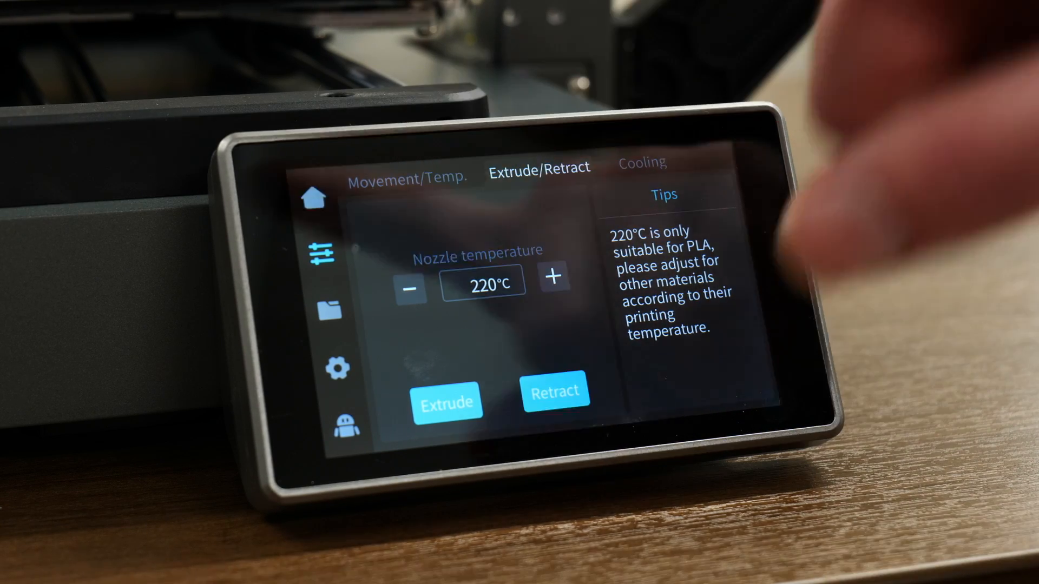
{"action": "left_click", "coordinate": [407, 177]}
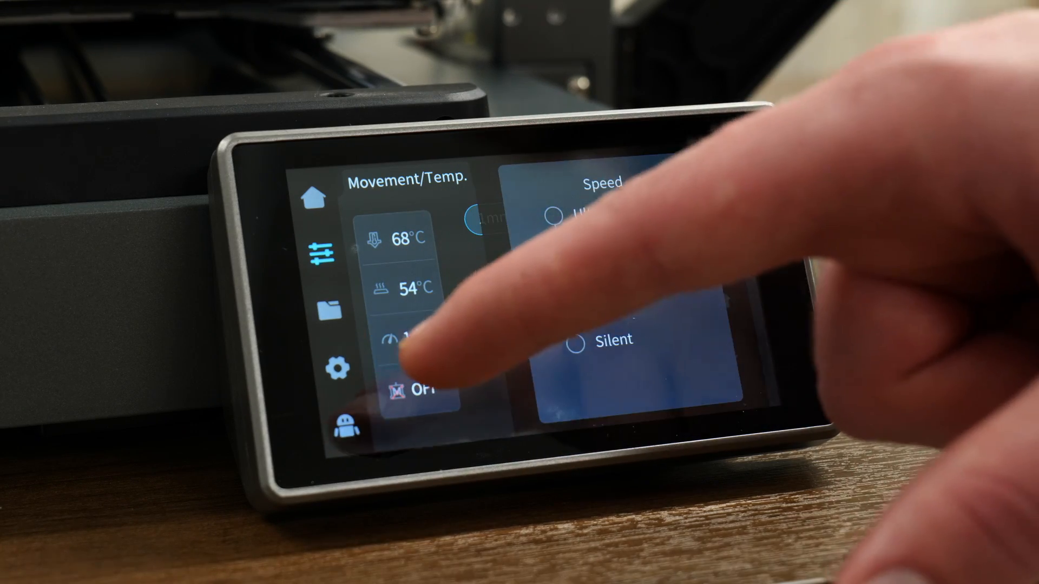
{"action": "left_click", "coordinate": [610, 255]}
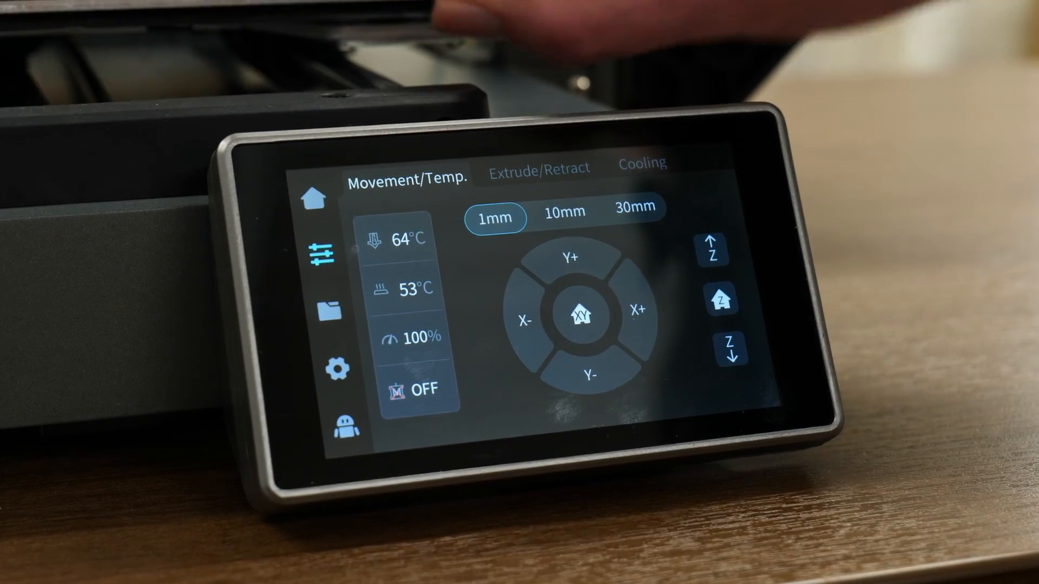
- Move the Z axis down 1mm, then home the Z axis
{"action": "left_click", "coordinate": [580, 315]}
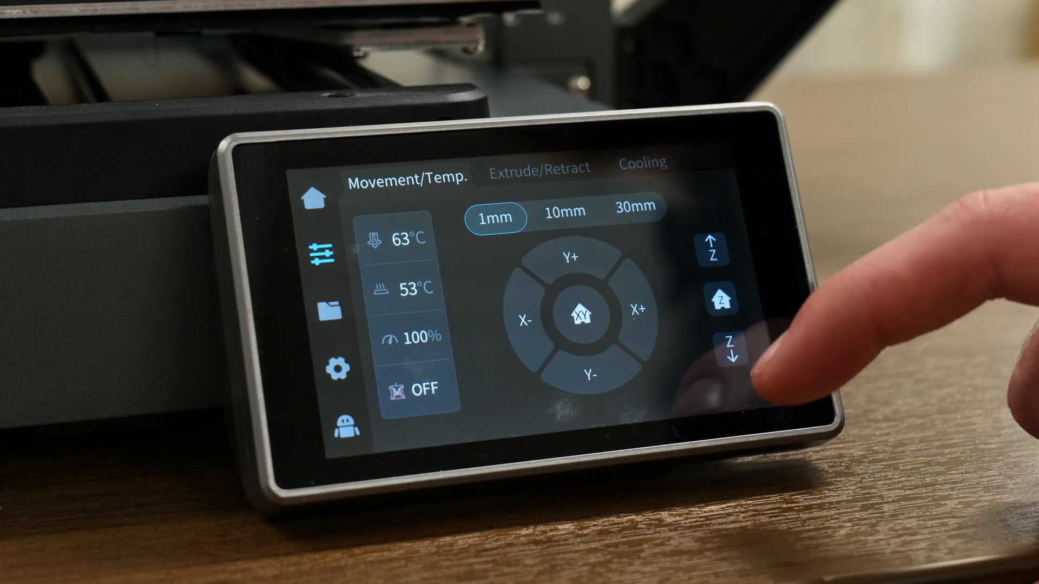
{"action": "left_click", "coordinate": [723, 300]}
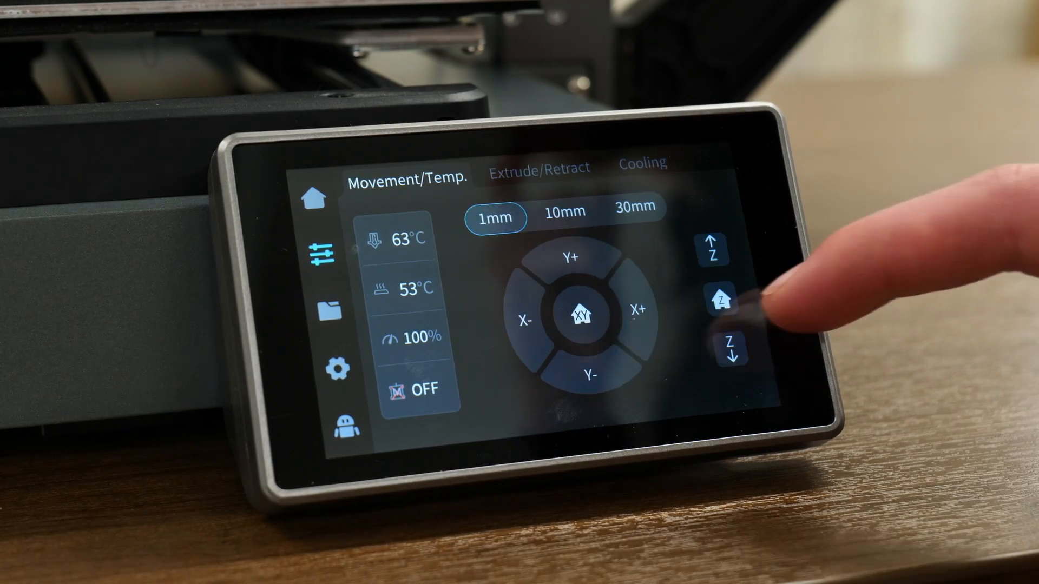
{"action": "left_click", "coordinate": [636, 308]}
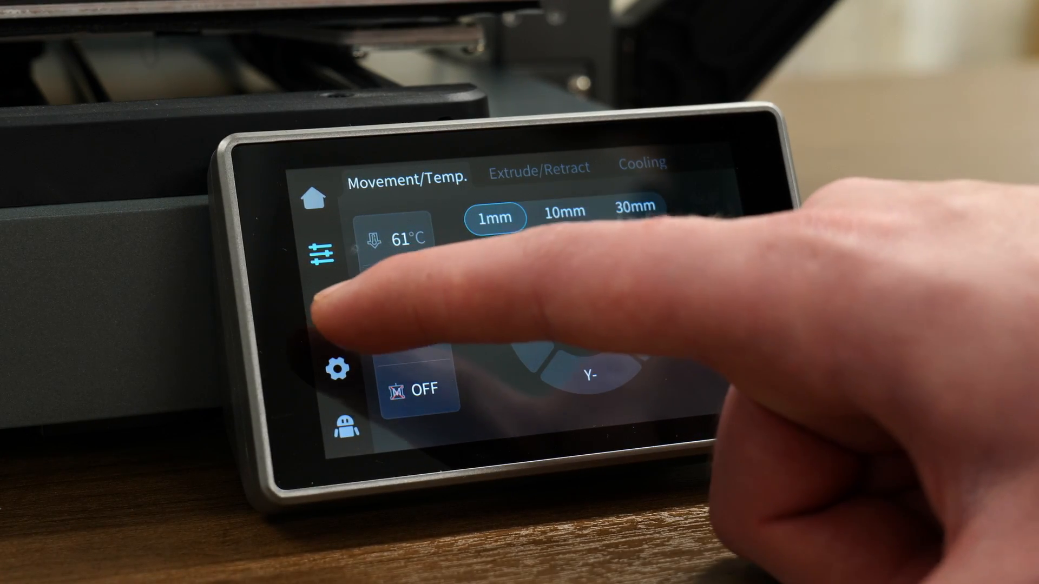
- Browse the Creality folder of stored model files and return to local storage root
{"action": "left_click", "coordinate": [324, 306]}
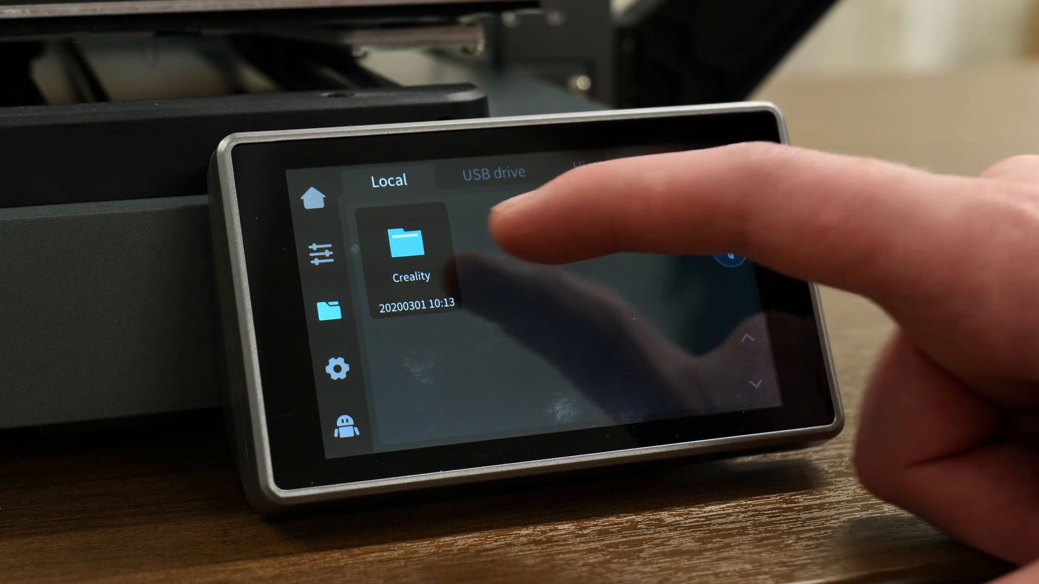
{"action": "left_click", "coordinate": [408, 255]}
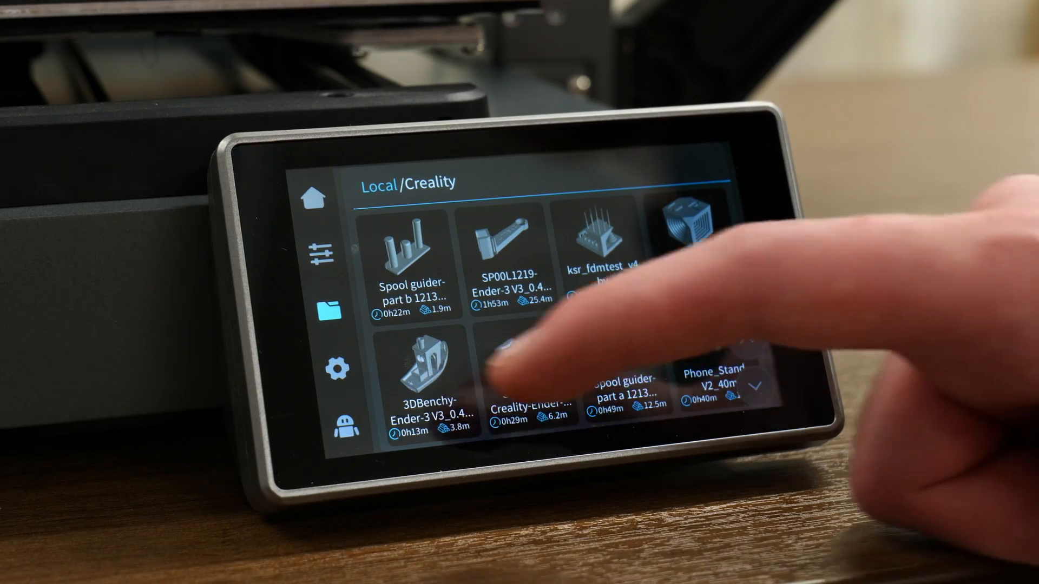
{"action": "scroll", "scroll_direction": "down", "scroll_amount": 3}
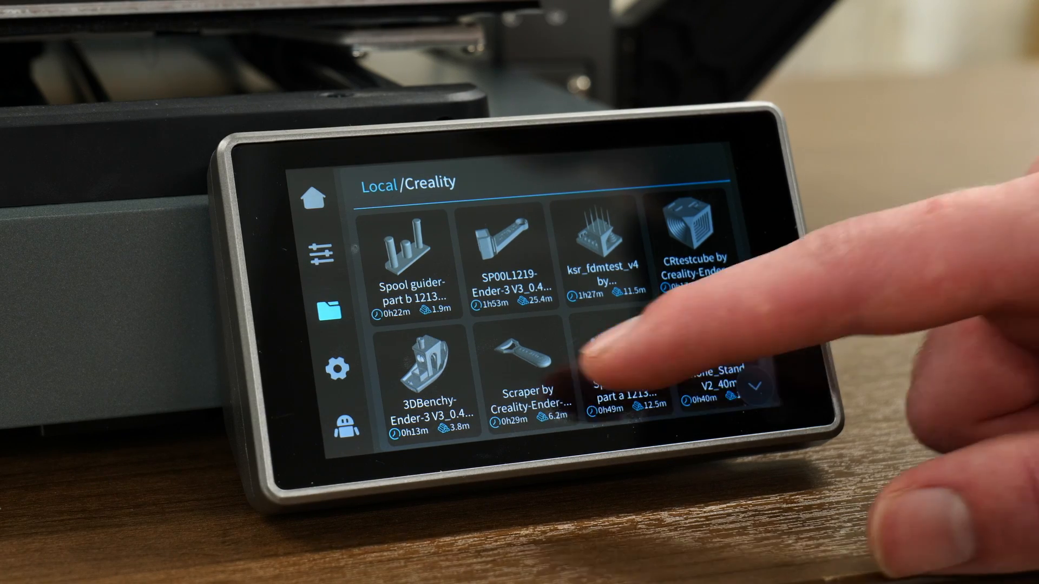
{"action": "left_click", "coordinate": [757, 385]}
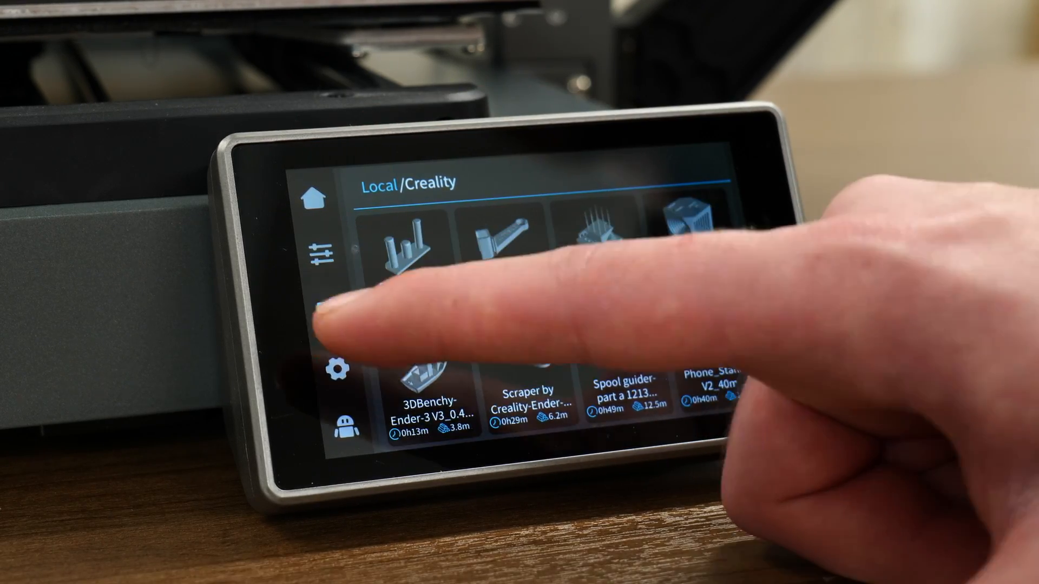
{"action": "left_click", "coordinate": [320, 257]}
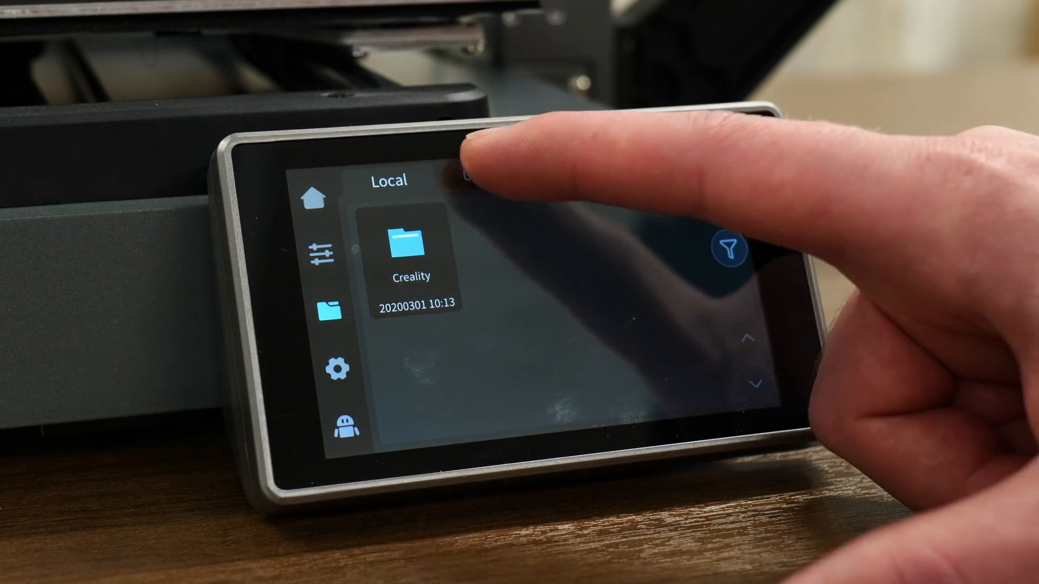
- Show the empty USB drive contents and the print history
{"action": "left_click", "coordinate": [493, 173]}
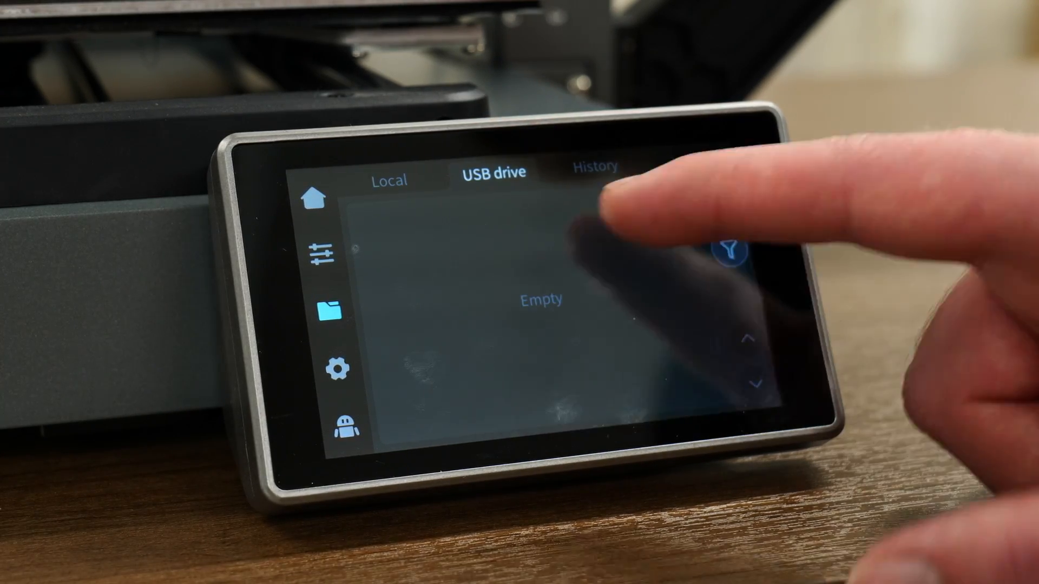
{"action": "left_click", "coordinate": [594, 167]}
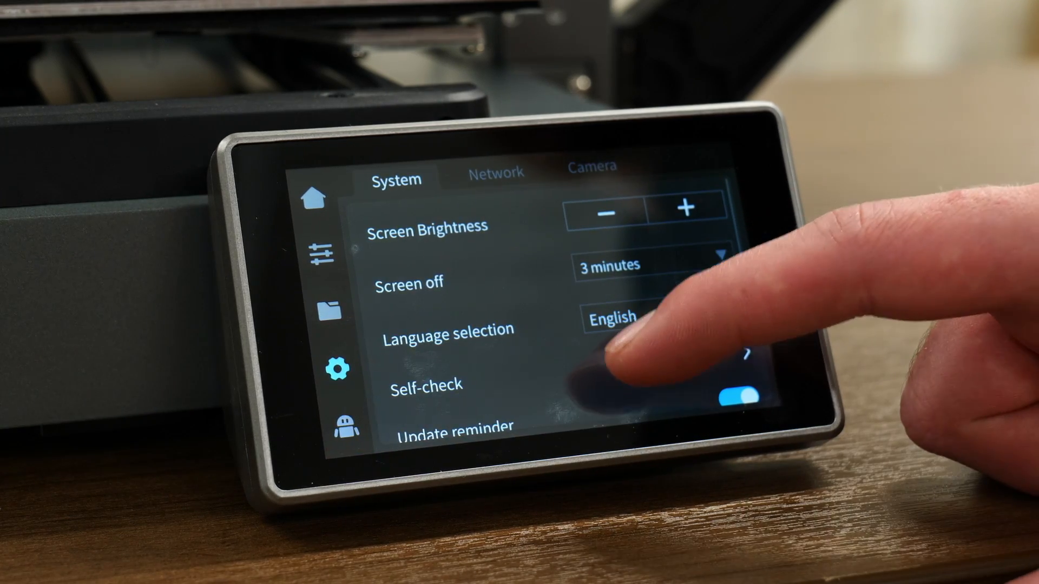
- Scroll the System settings, review Expert mode calibration options and return
{"action": "scroll", "scroll_direction": "down", "scroll_amount": 3}
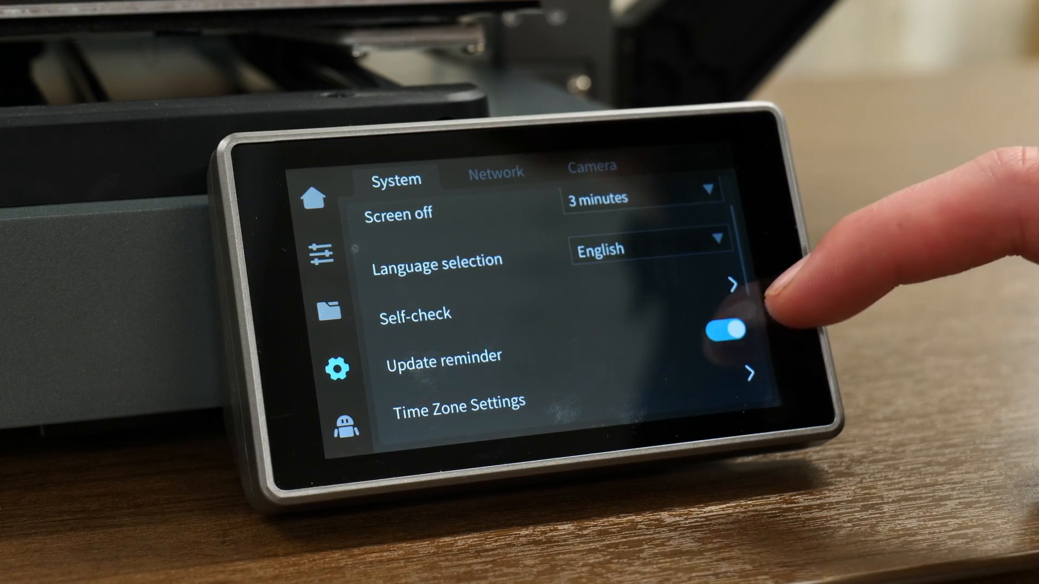
{"action": "scroll", "scroll_direction": "down", "scroll_amount": 3}
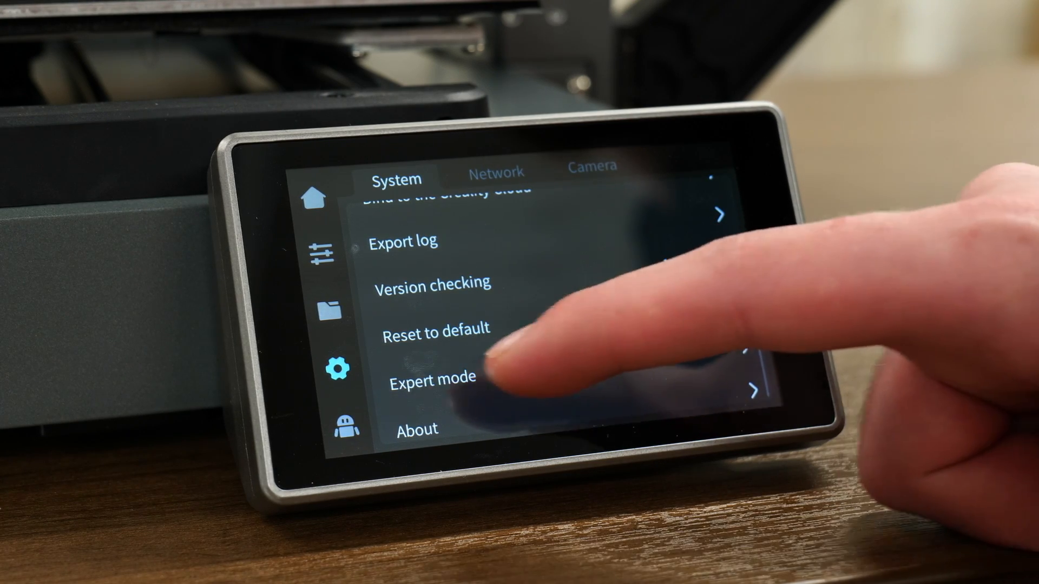
{"action": "left_click", "coordinate": [432, 383]}
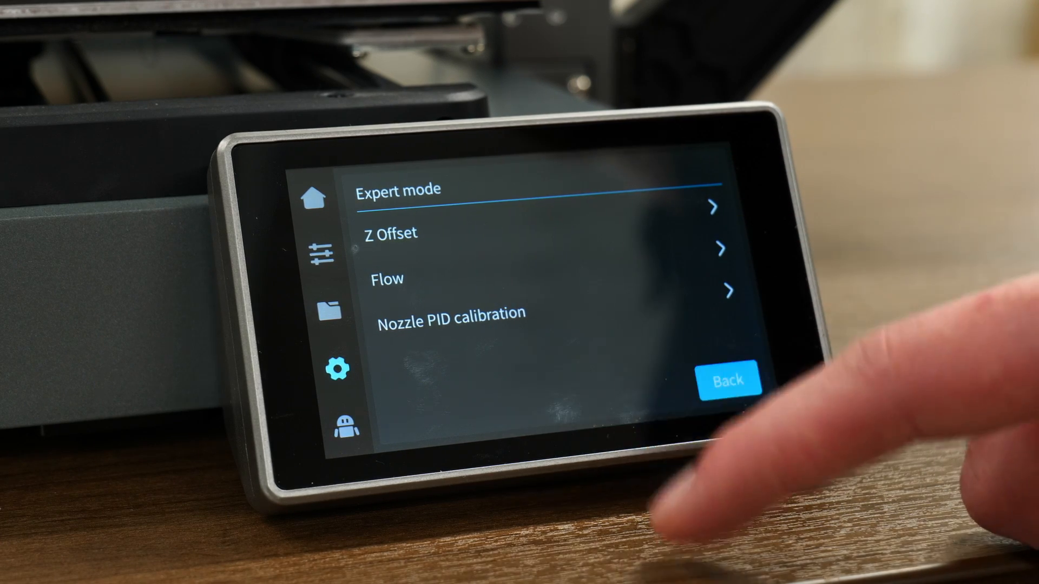
{"action": "left_click", "coordinate": [725, 381]}
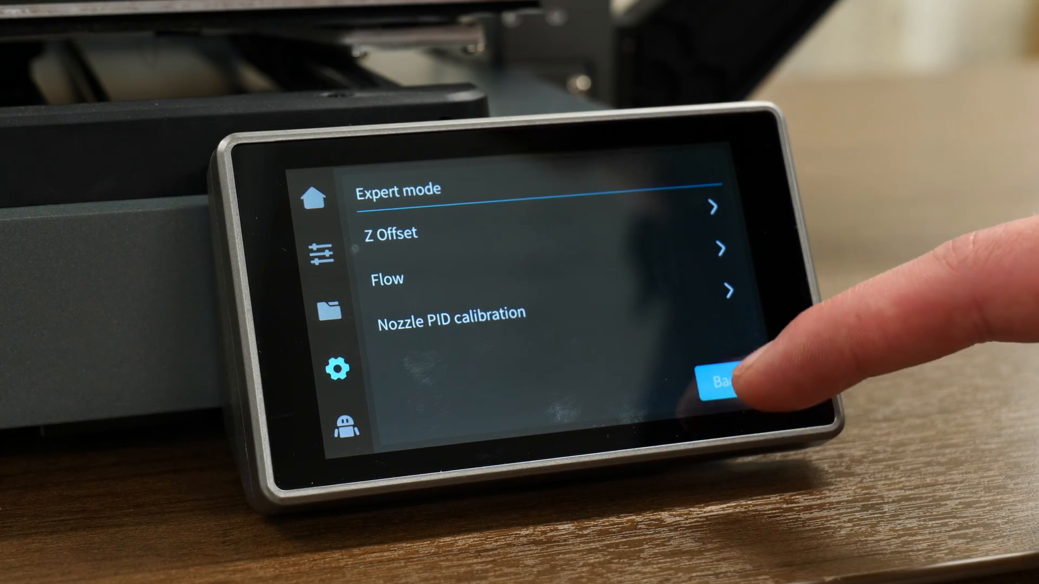
{"action": "left_click", "coordinate": [719, 383]}
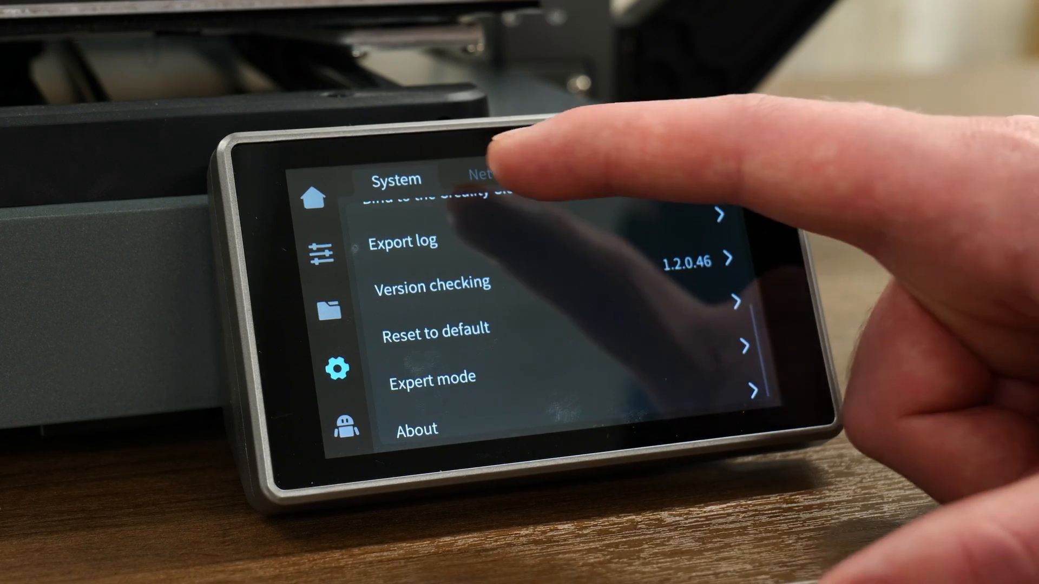
- Show the Wi-Fi network list and the camera settings
{"action": "left_click", "coordinate": [493, 178]}
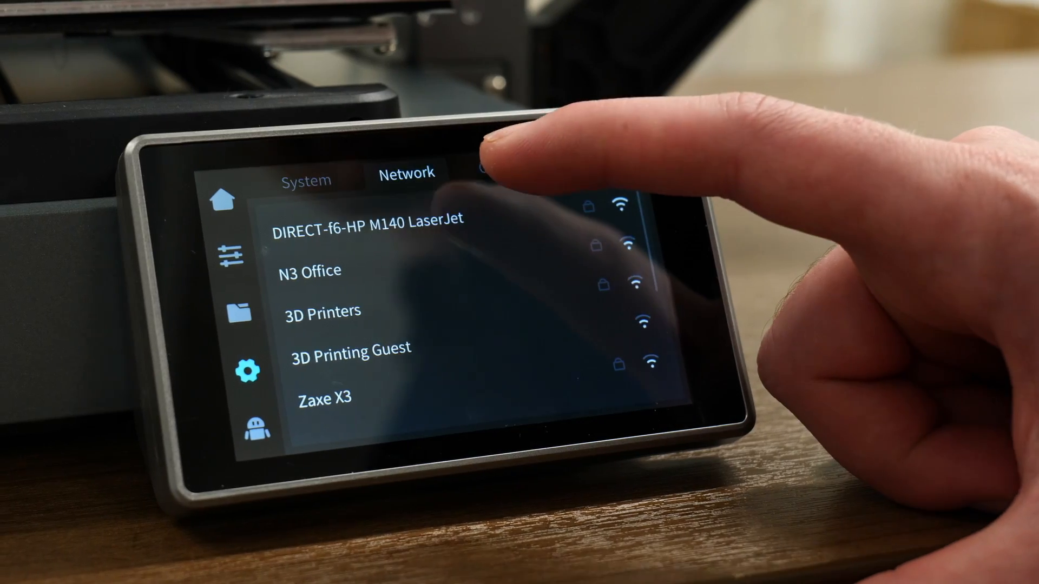
{"action": "left_click", "coordinate": [508, 166]}
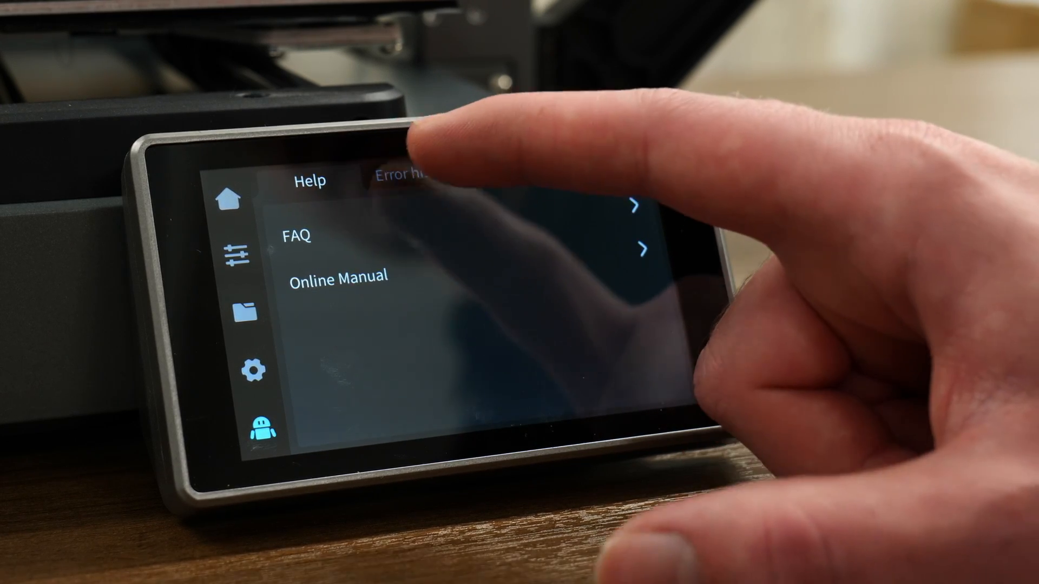
- View the empty error history, then the Upload Log page
{"action": "left_click", "coordinate": [397, 178]}
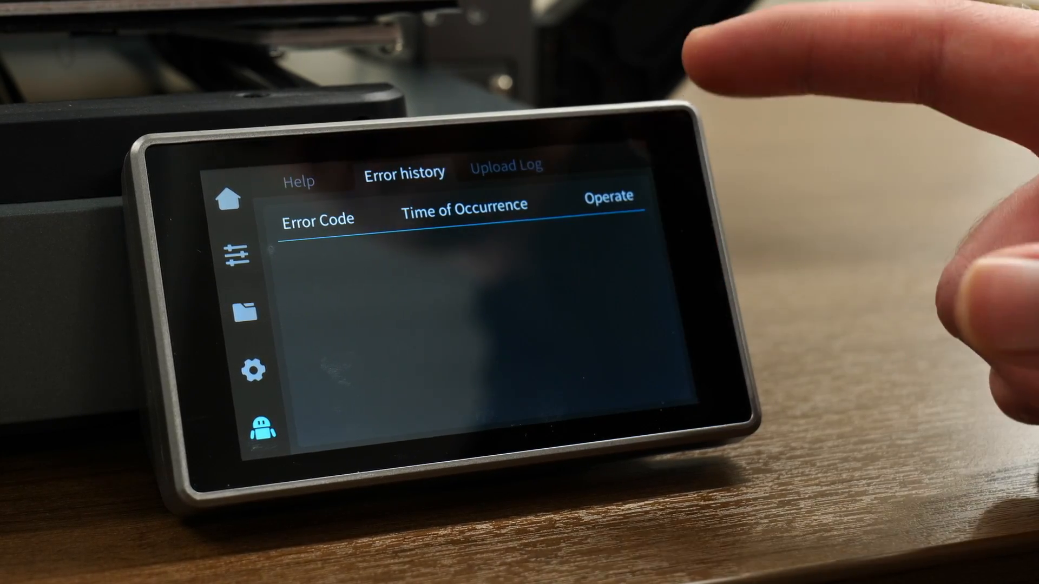
{"action": "left_click", "coordinate": [506, 166]}
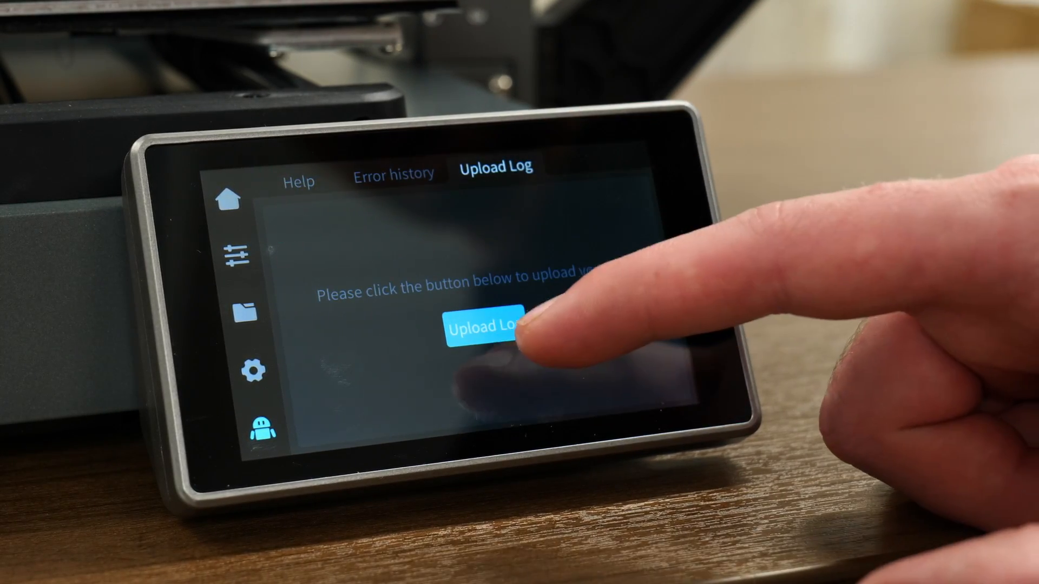